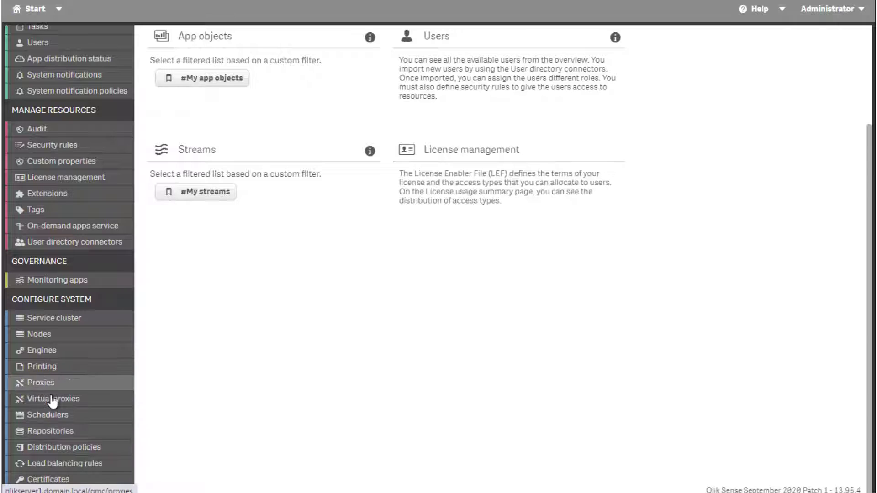
# Step: Open the Central Proxy (Default) virtual proxy's settings for editing
pyautogui.click(53, 398)
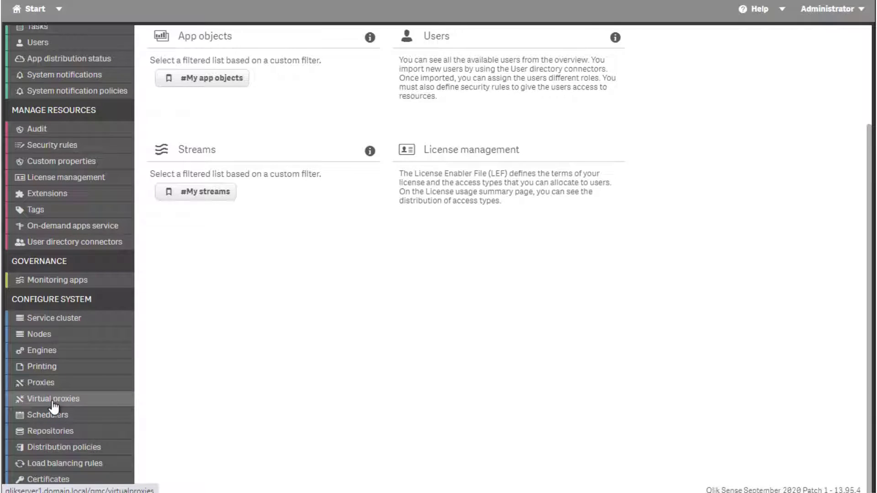
pyautogui.click(53, 399)
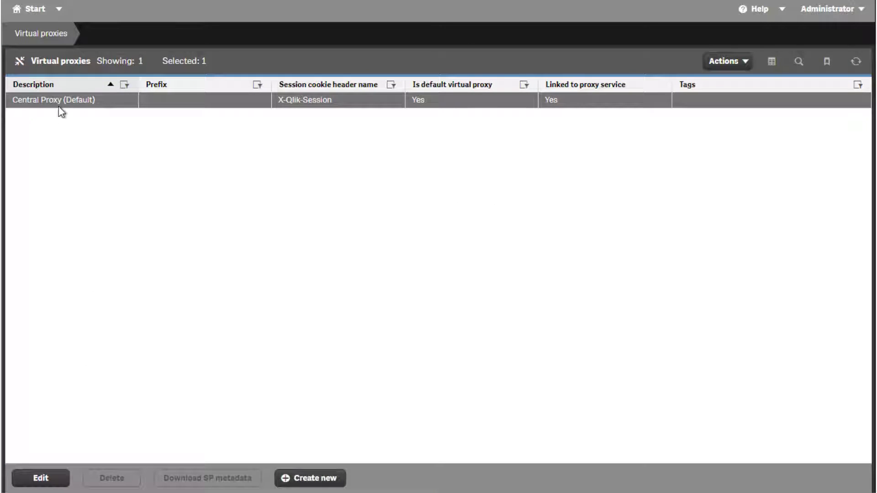
pyautogui.click(40, 477)
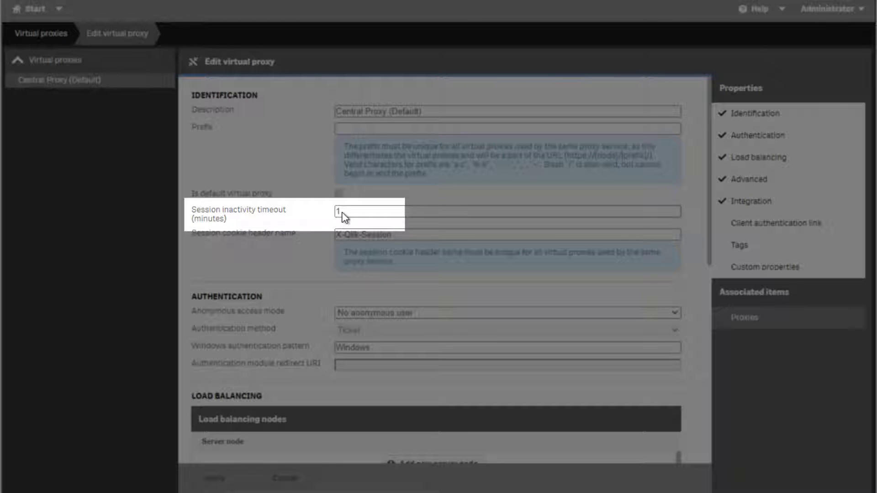
# Step: Set the session inactivity timeout to 480 minutes, apply it and confirm the proxy restart
pyautogui.click(363, 211)
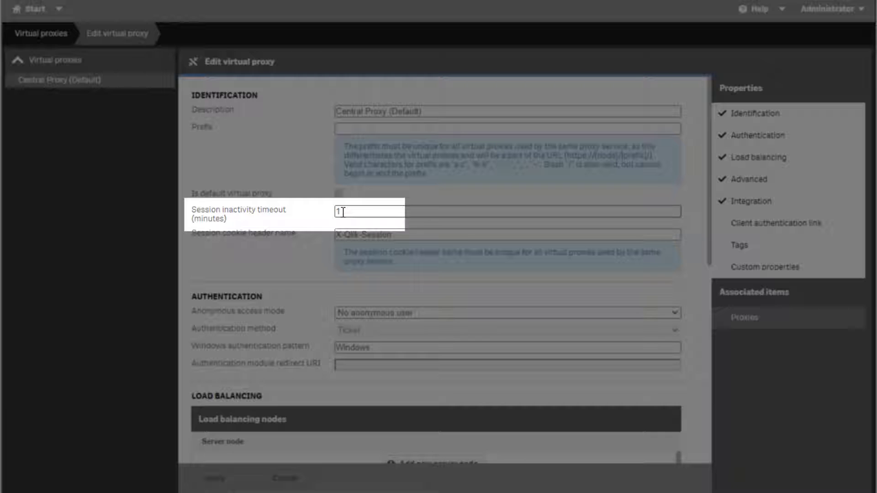
pyautogui.write('480')
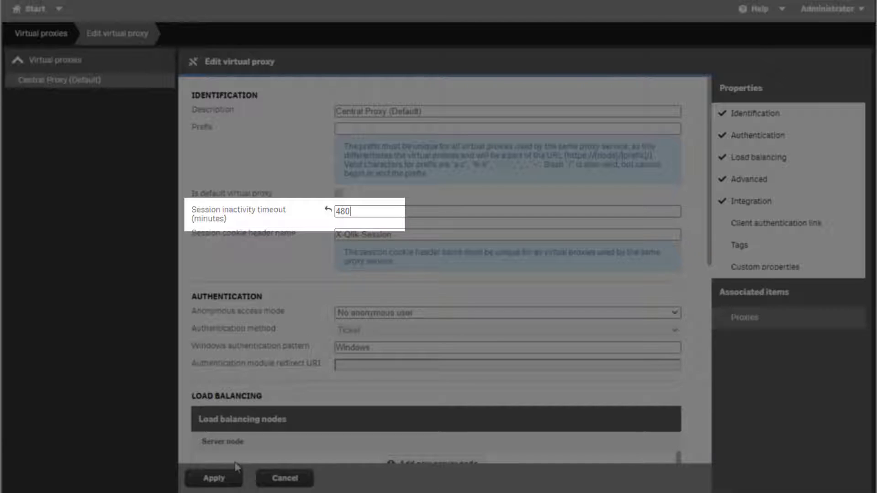
pyautogui.click(213, 477)
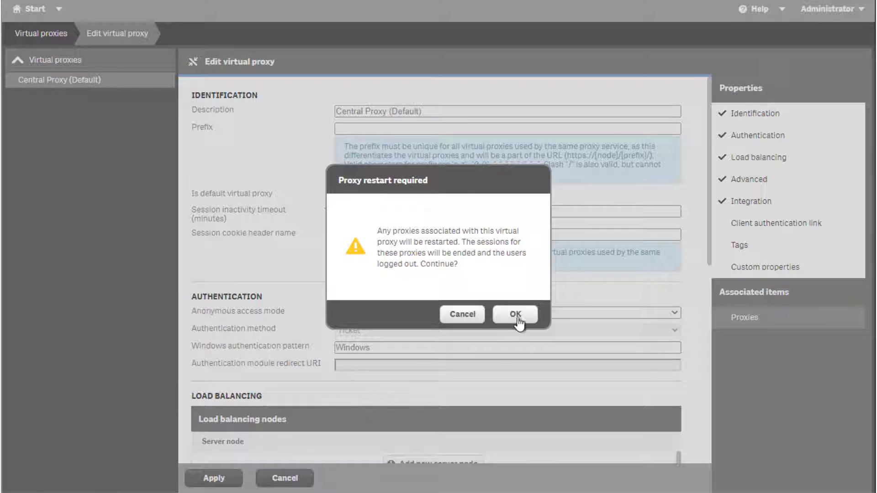
pyautogui.click(514, 315)
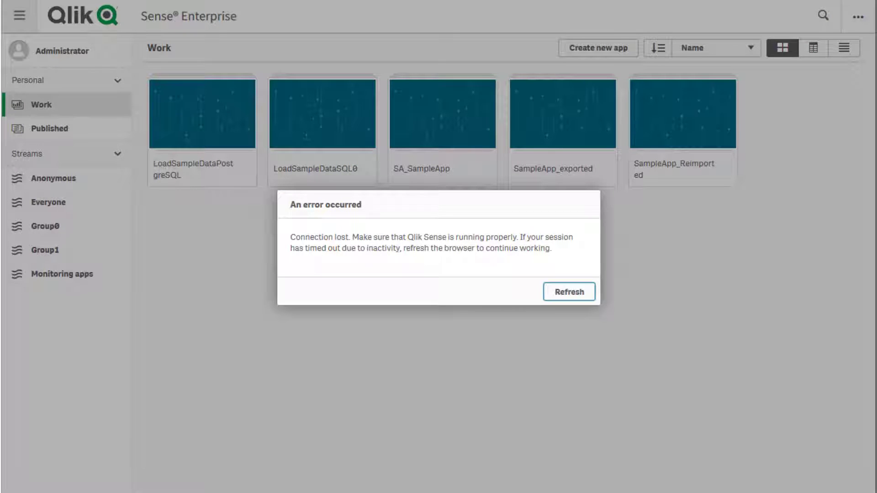
pyautogui.moveTo(554, 295)
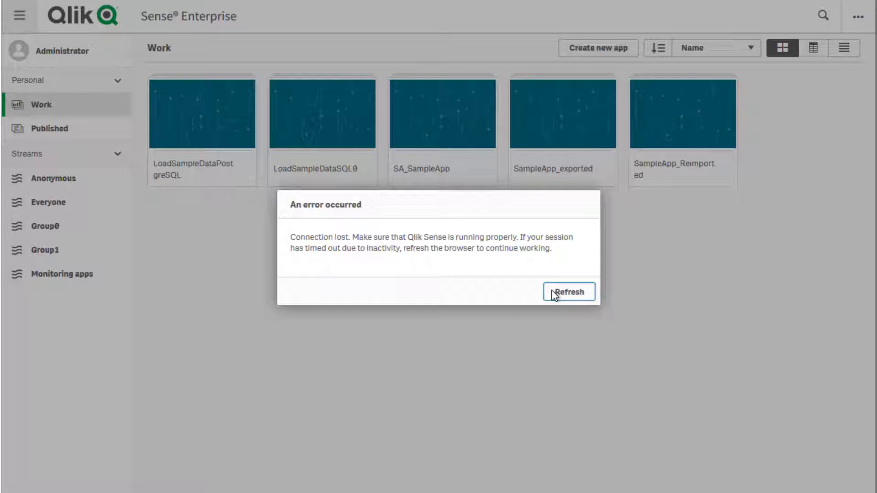
pyautogui.click(568, 291)
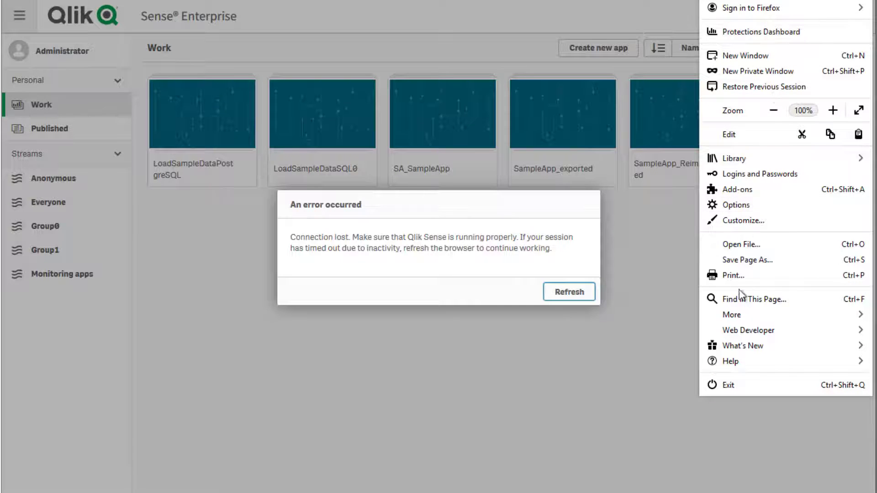
pyautogui.moveTo(753, 298)
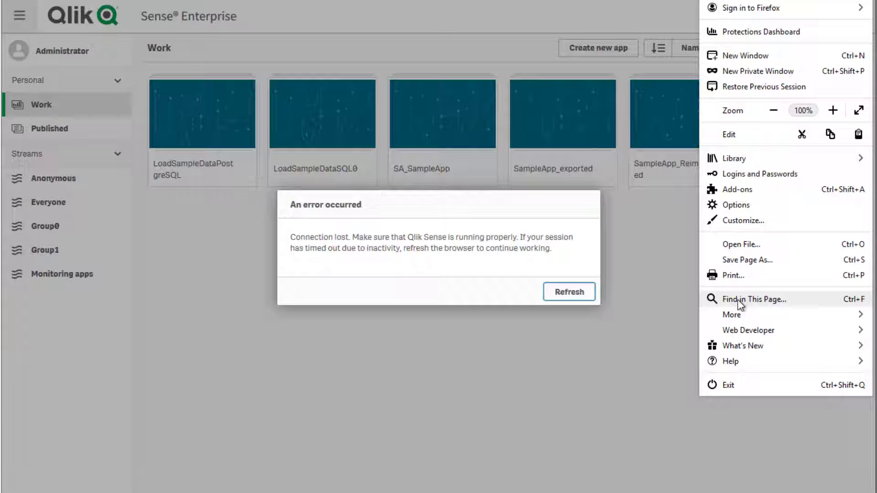
pyautogui.moveTo(740, 318)
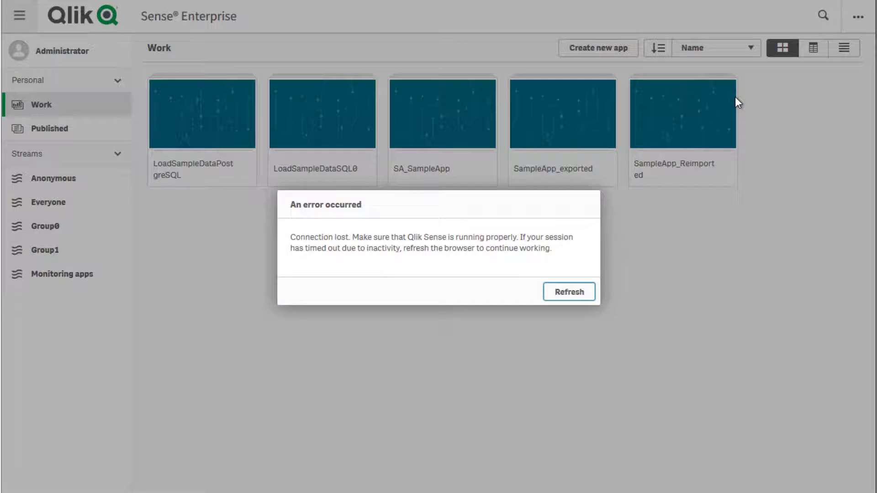
pyautogui.press('F12')
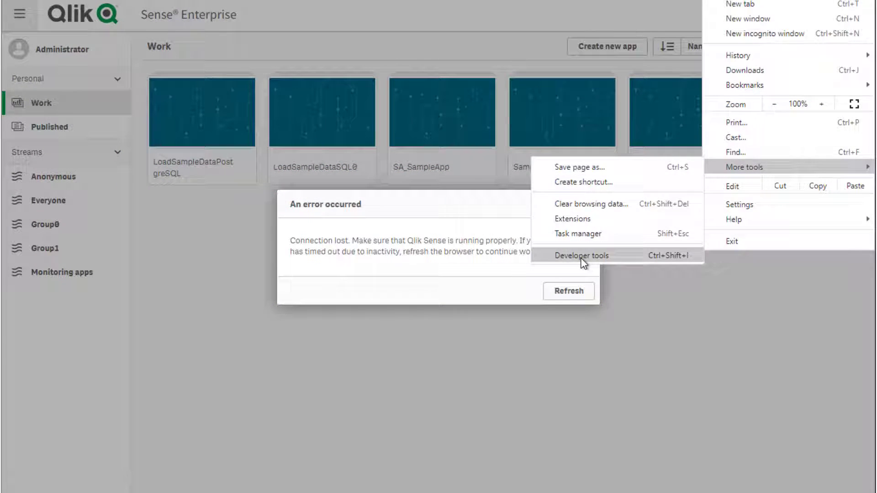
# Step: Open Chrome DevTools, check the Console errors and return to the Network list
pyautogui.click(582, 256)
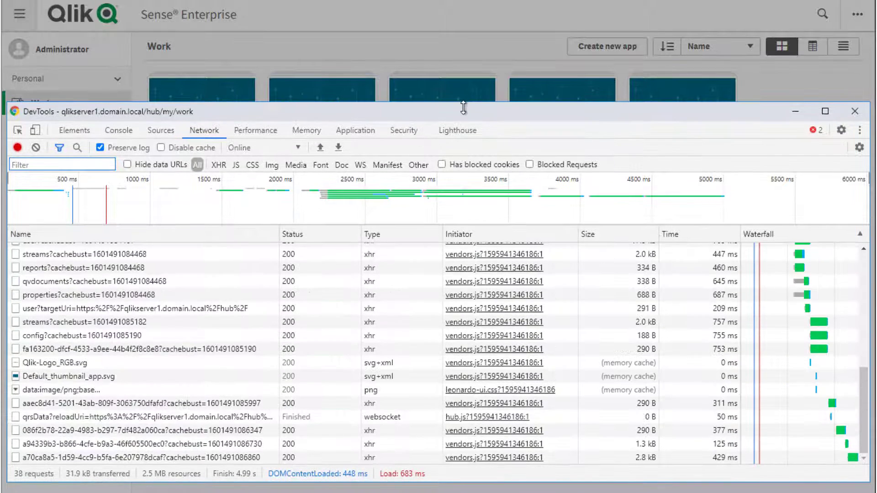
pyautogui.click(118, 130)
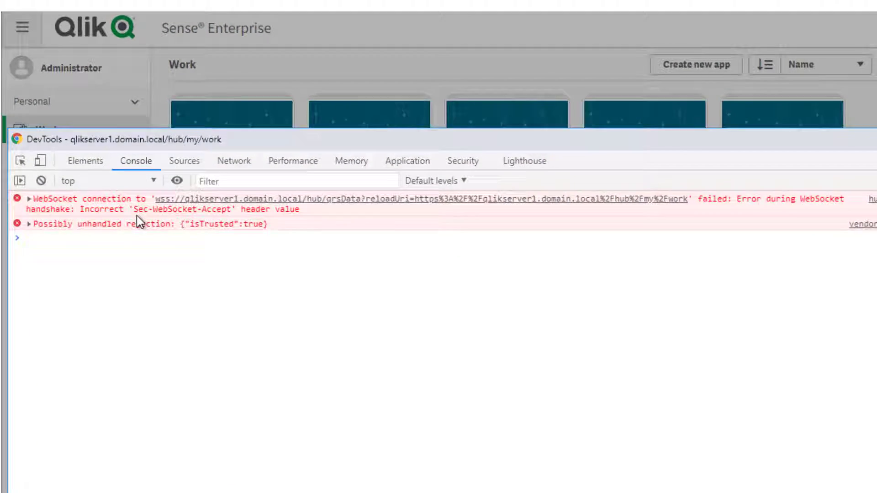
pyautogui.click(241, 161)
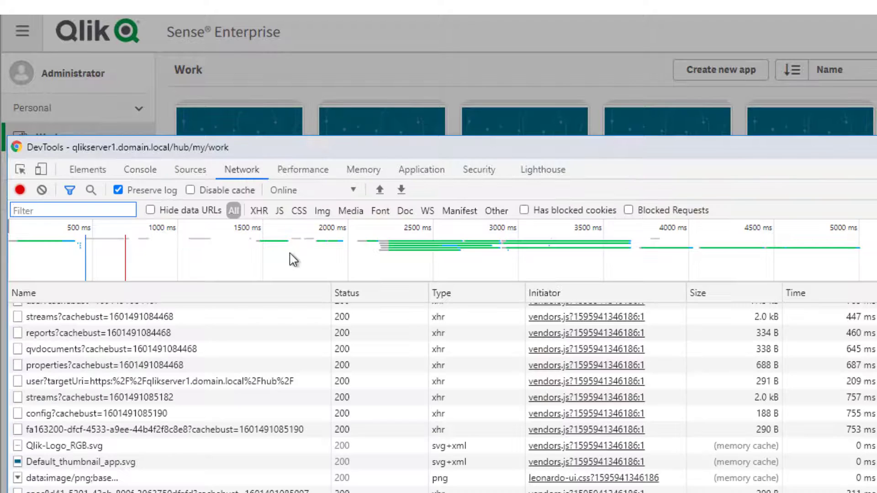
pyautogui.moveTo(429, 211)
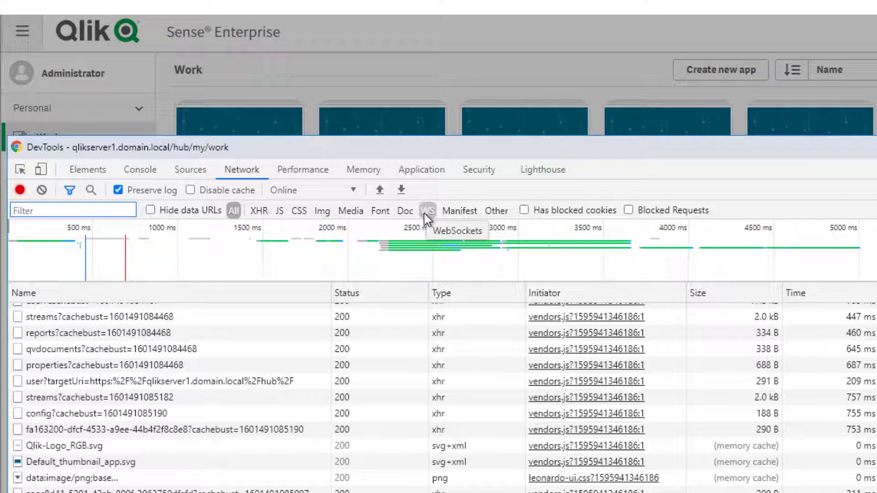
# Step: Filter to WebSocket requests and view the qrsData request's headers, which show no response headers
pyautogui.click(428, 210)
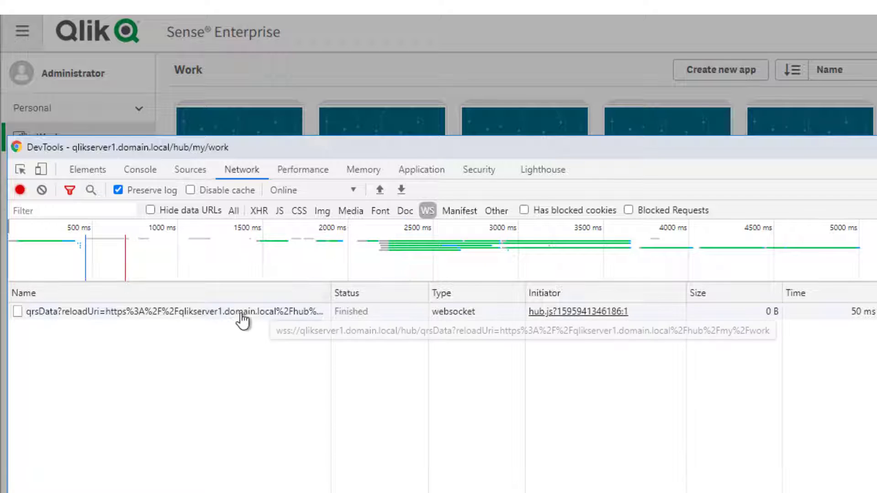
pyautogui.click(168, 312)
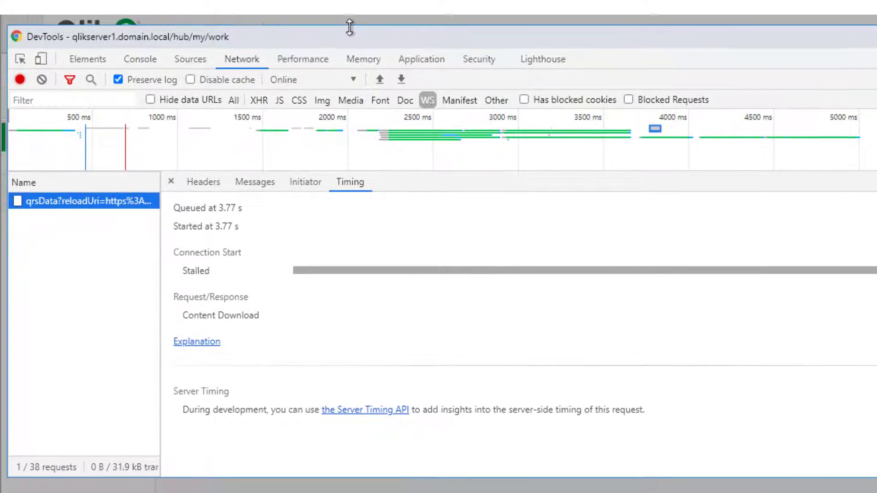
pyautogui.click(202, 179)
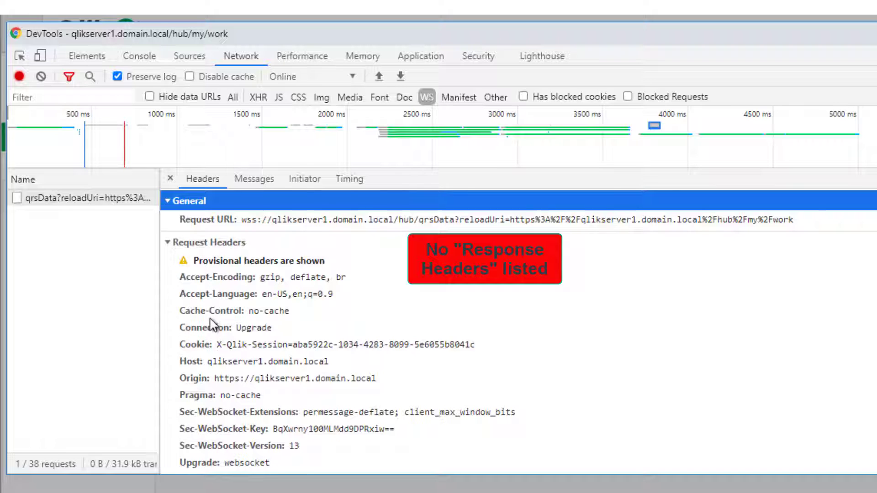
pyautogui.click(168, 242)
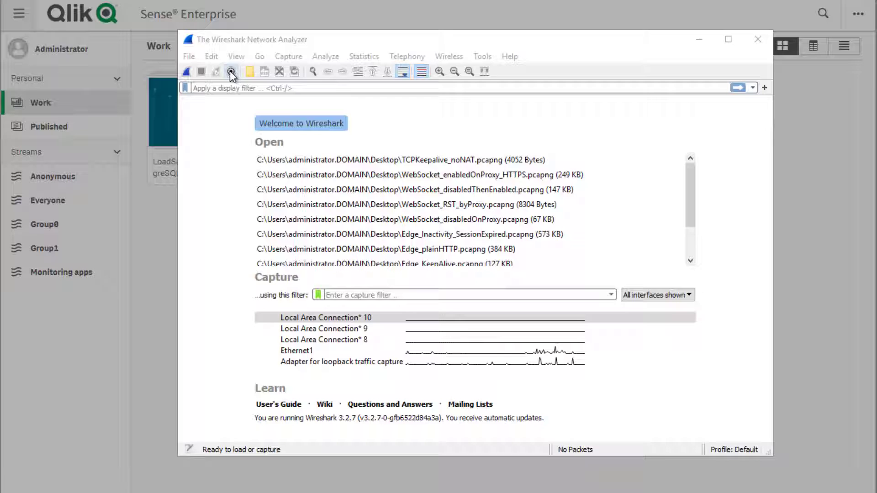
# Step: Capture on Ethernet1 with a host capture filter and examine a TCP packet between 172.16.16.101 and 172.16.16.10
pyautogui.click(230, 71)
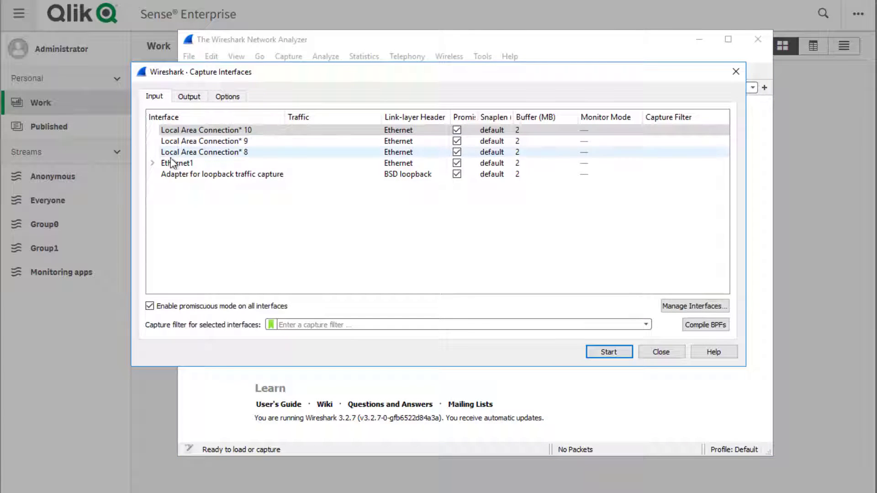
pyautogui.click(152, 162)
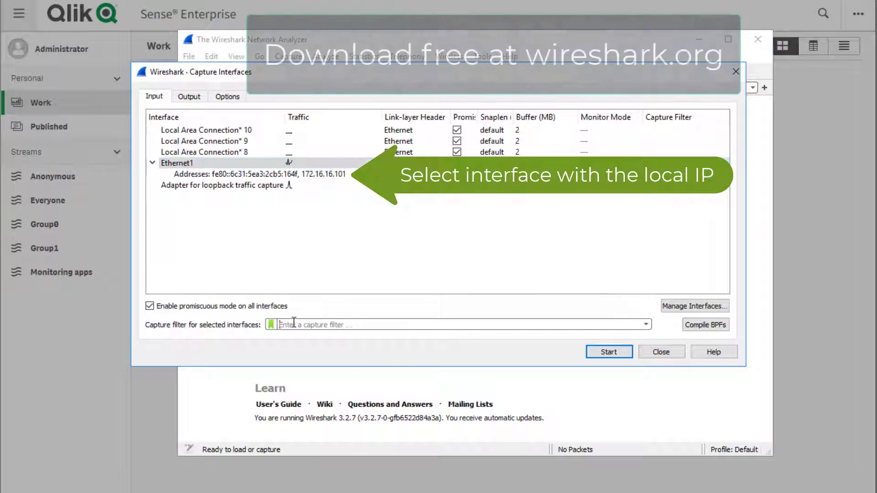
pyautogui.write('host 17')
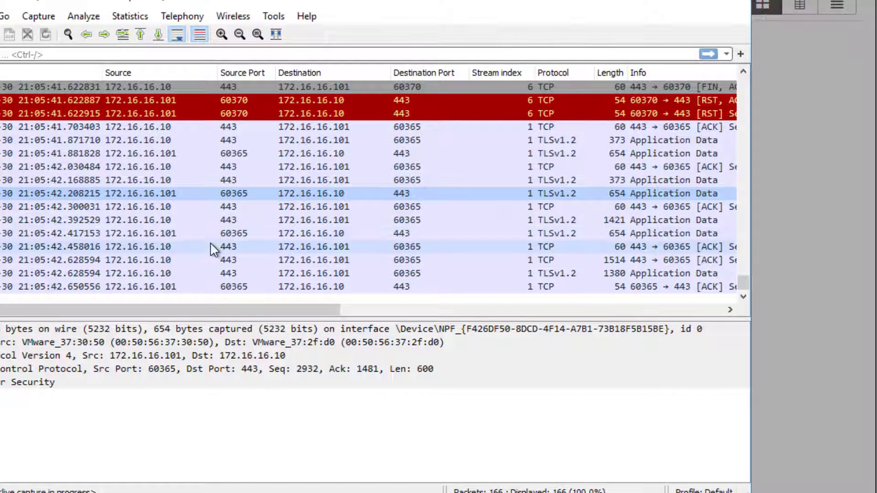
pyautogui.click(118, 72)
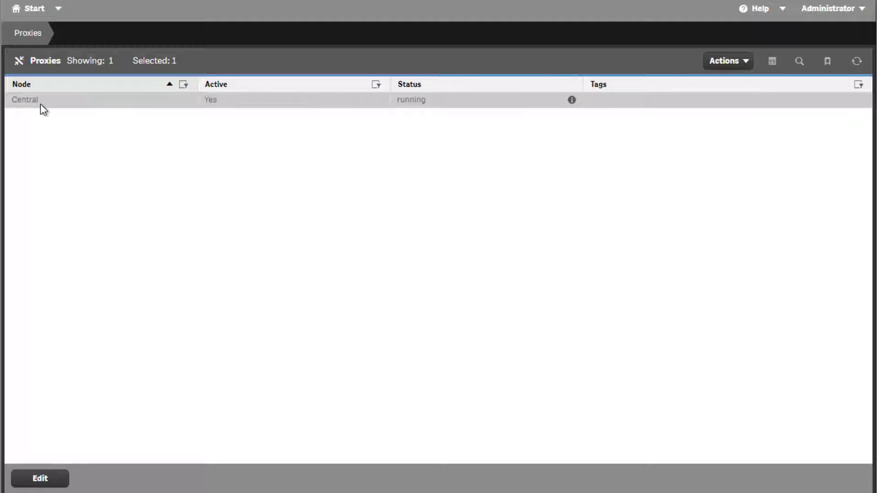
# Step: Allow HTTP on service listen port 80 for the Central proxy and apply the edits
pyautogui.click(40, 478)
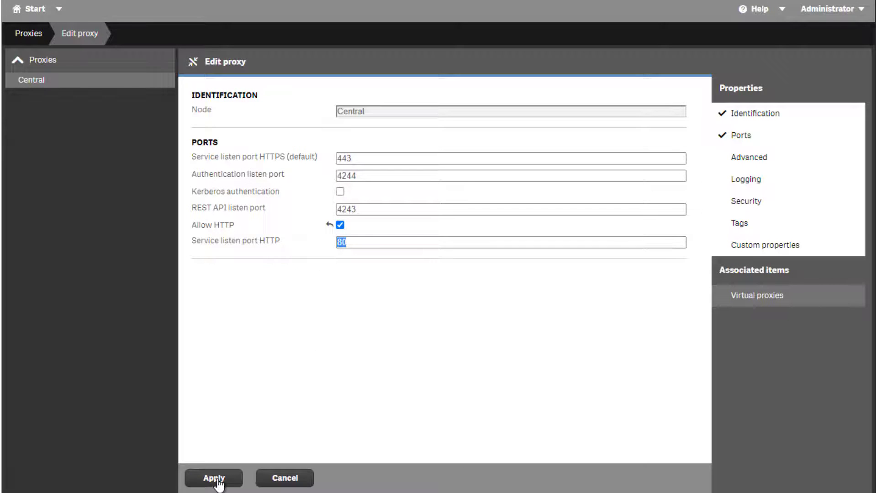
pyautogui.click(214, 478)
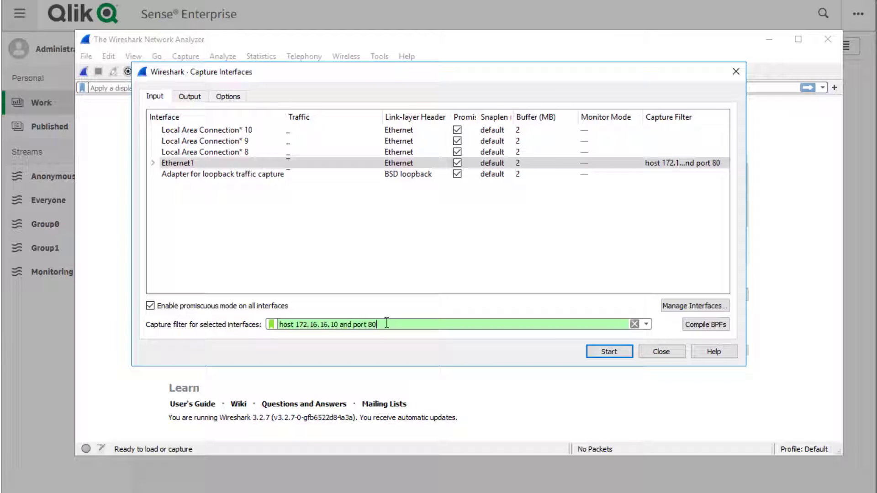
# Step: Capture port-80 traffic while reloading the hub and isolate the handshake's TCP stream 6
pyautogui.click(608, 351)
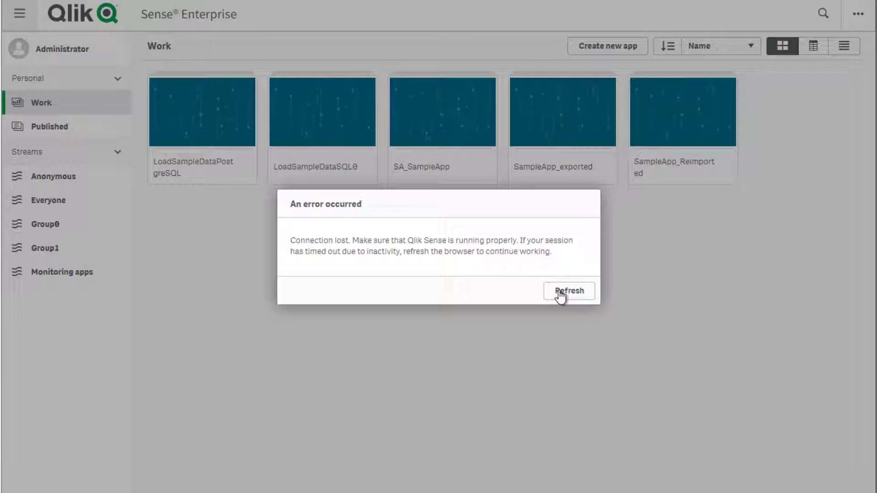
pyautogui.click(568, 291)
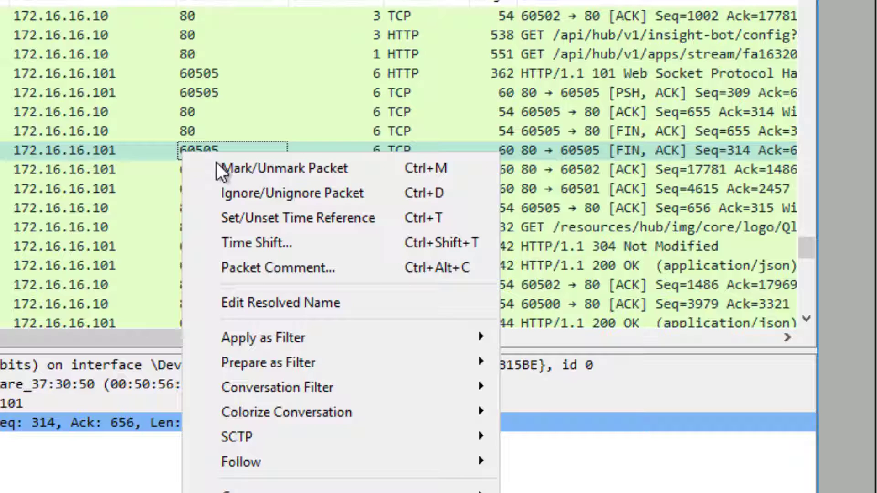
pyautogui.moveTo(241, 462)
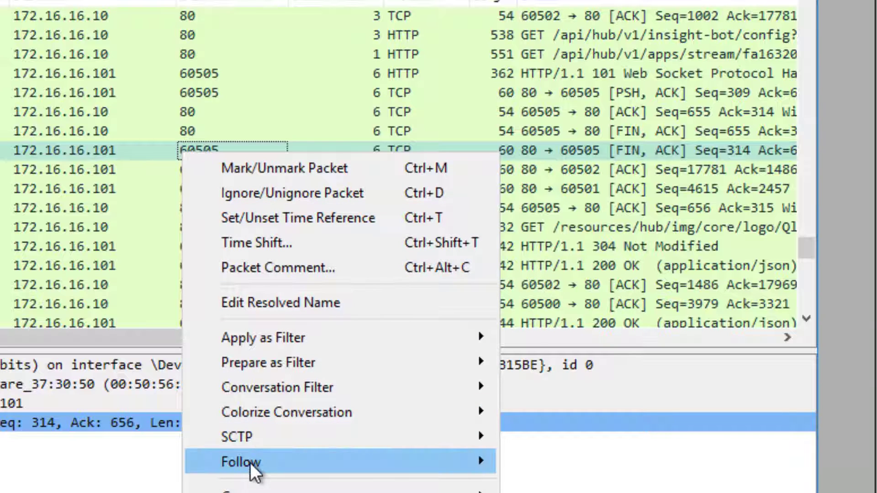
pyautogui.moveTo(241, 461)
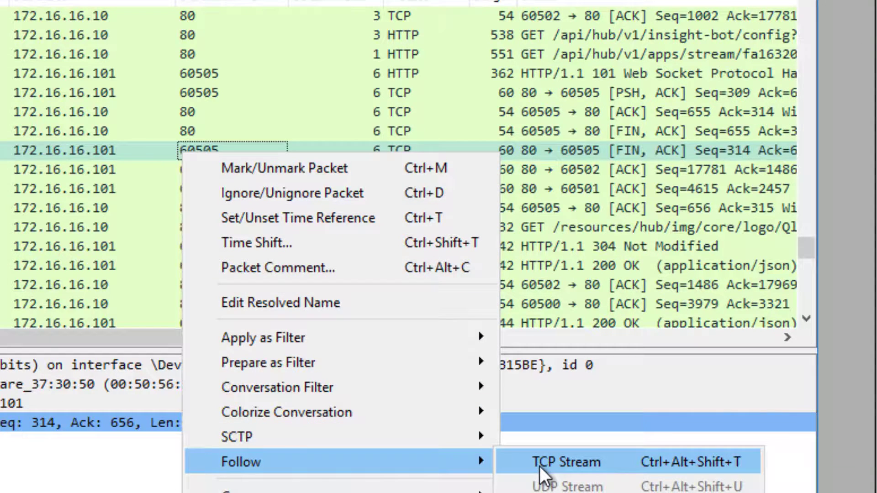
pyautogui.click(566, 461)
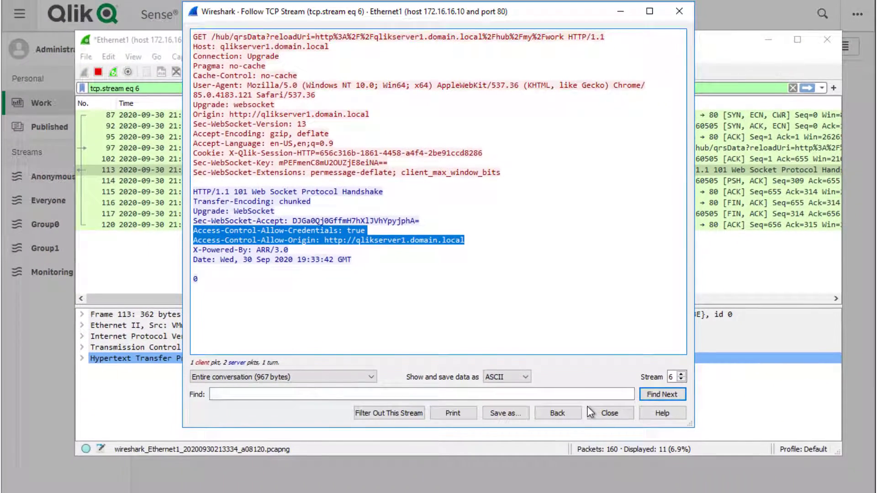
pyautogui.click(609, 413)
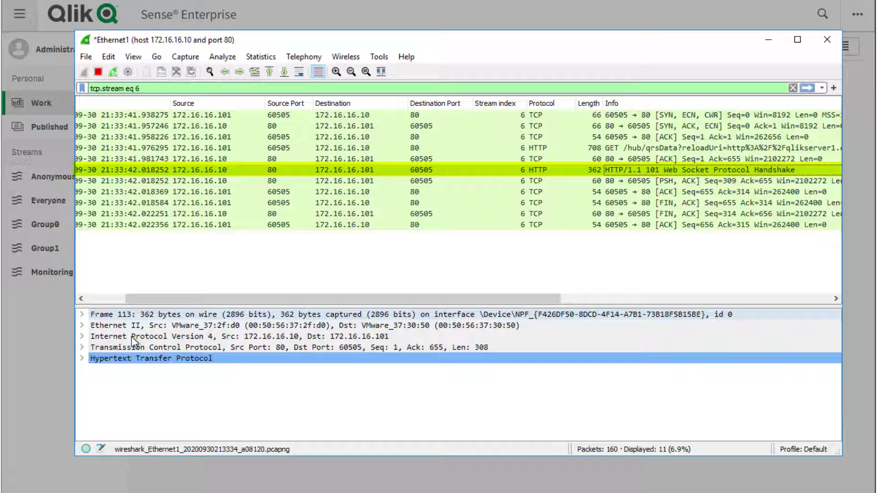
# Step: Expand the WebSocket handshake response's HTTP headers, showing Access-Control-Allow-Origin and credentials
pyautogui.click(83, 358)
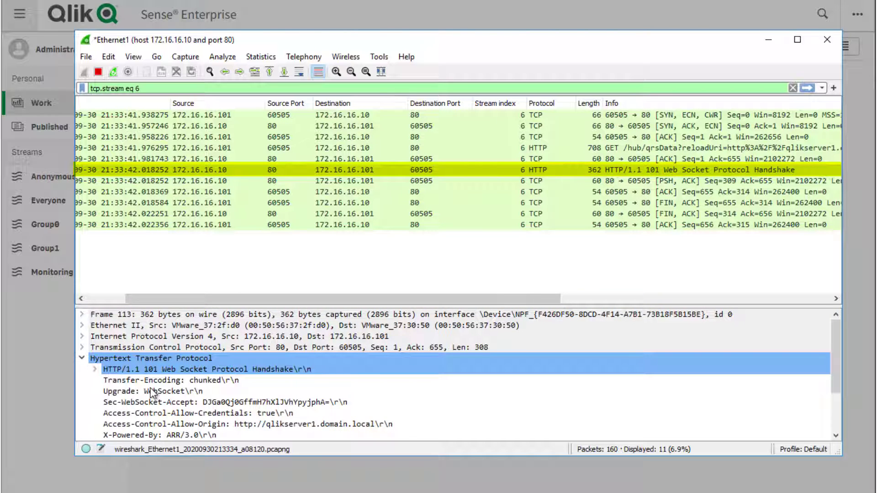
pyautogui.scroll(-3)
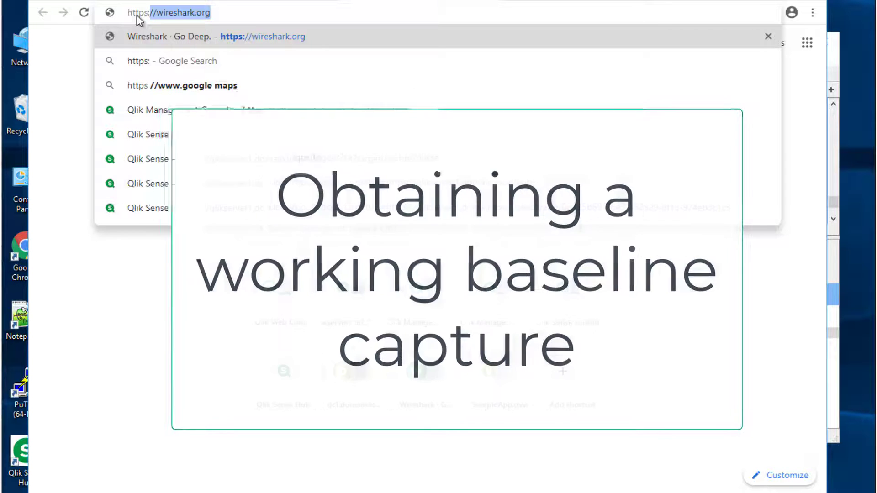
# Step: Start a loopback capture filtered to host 127.0.0.1 and port 80, answering the unsaved-packets prompt
pyautogui.write('http://127.0.0.1')
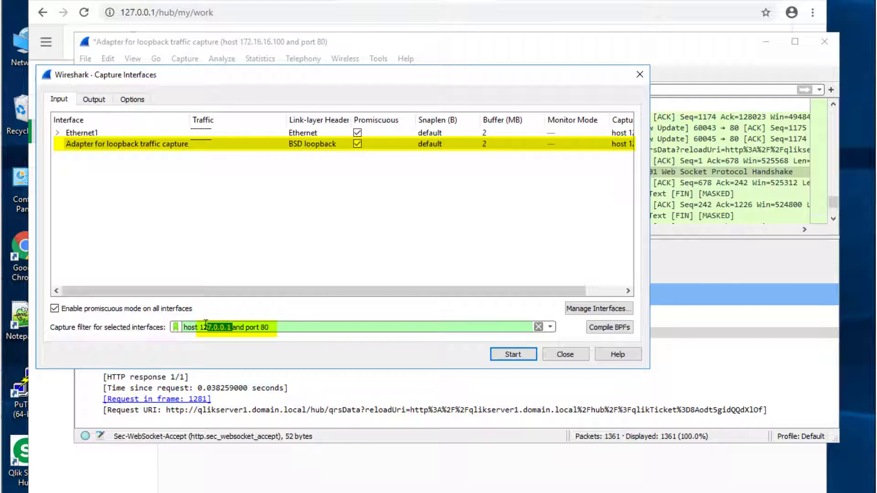
pyautogui.click(512, 354)
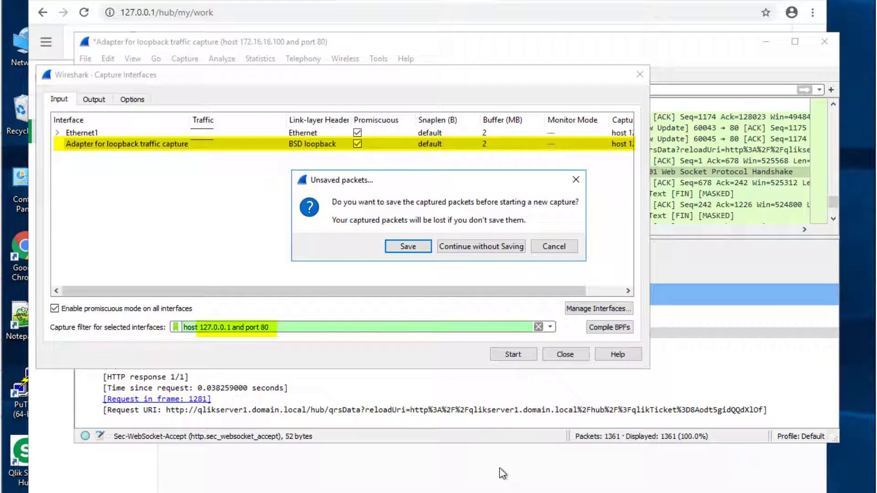
pyautogui.click(480, 245)
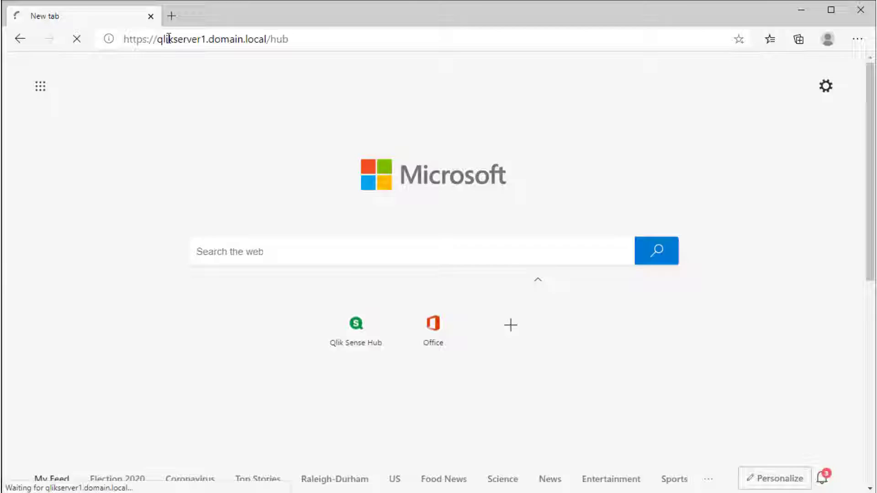
pyautogui.click(355, 322)
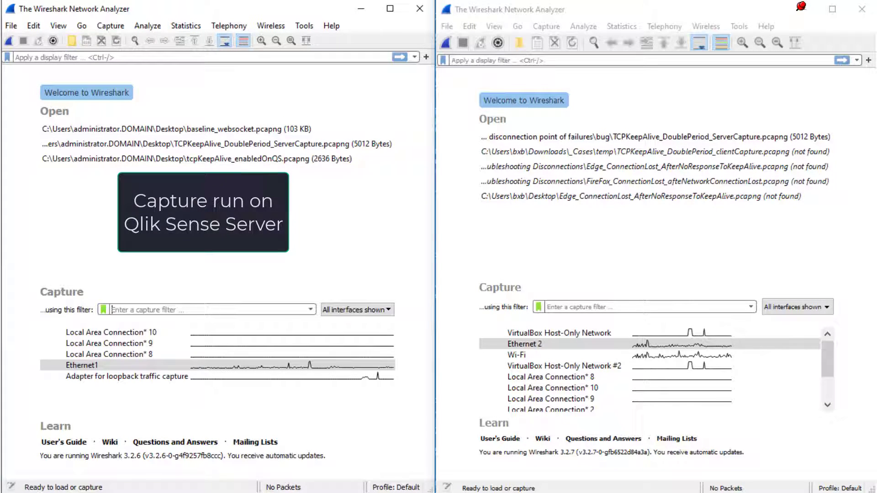
# Step: Enter the server-side capture filter host 10.20.48.208 and port 443 and begin the client-side host filter
pyautogui.write('host 10.20.48.208')
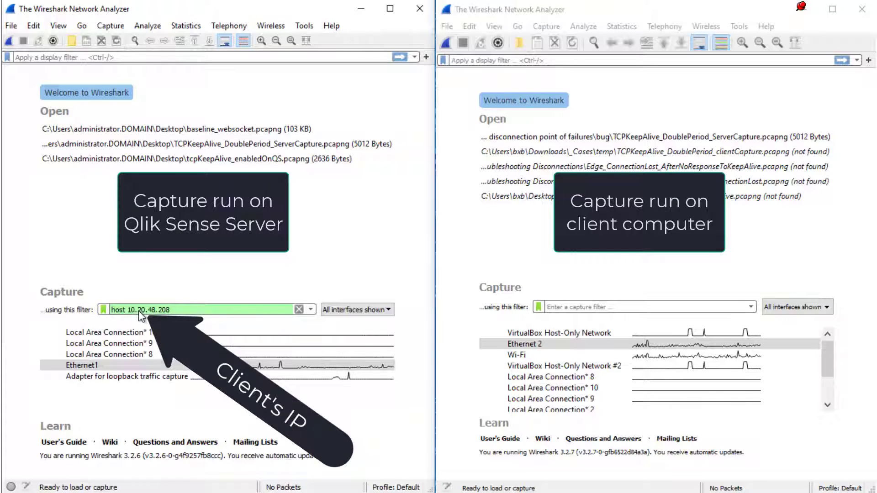
pyautogui.write('and port')
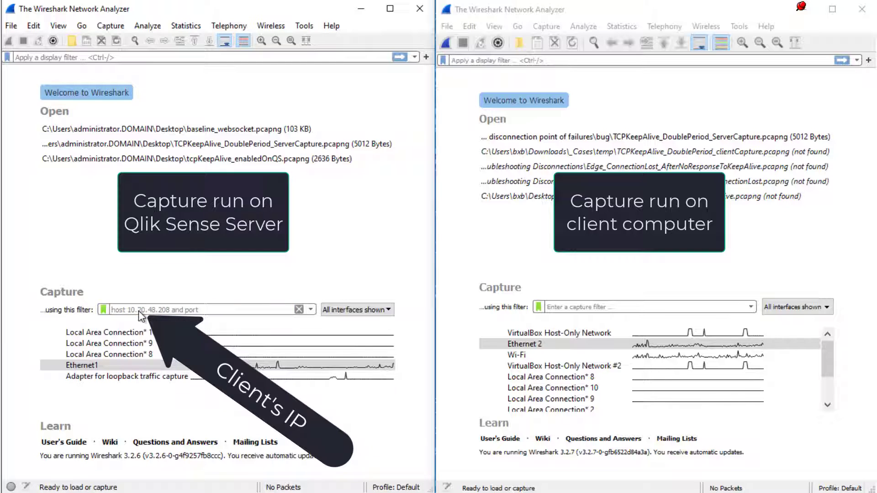
pyautogui.write('h')
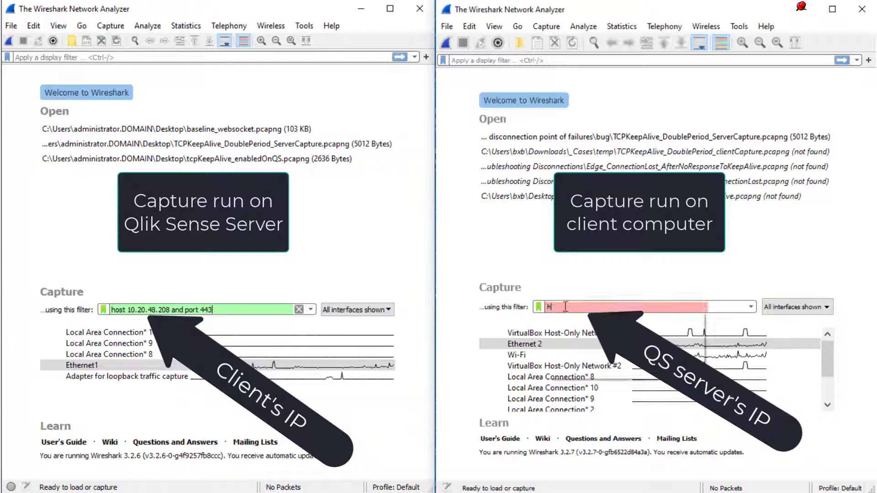
pyautogui.write('ost 1')
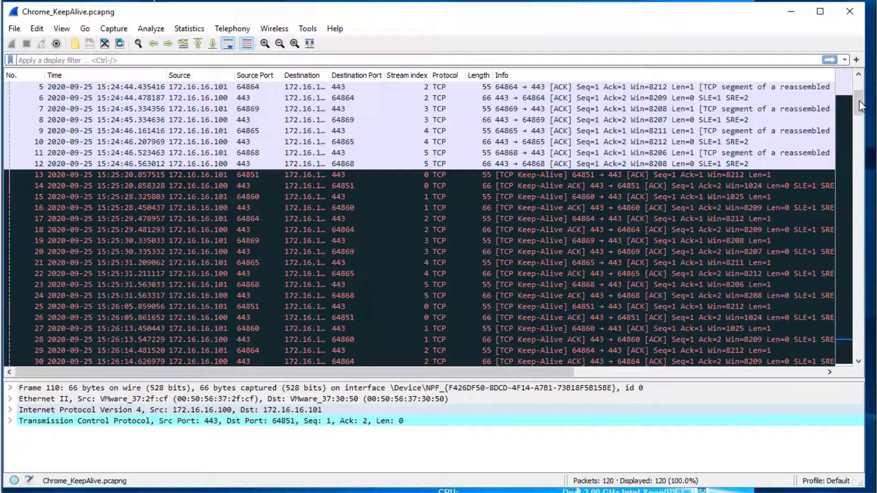
# Step: Isolate a keep-alive packet's TCP stream 5 in the Chrome_KeepAlive capture, showing 20 packets about 45 seconds apart
pyautogui.scroll(-3)
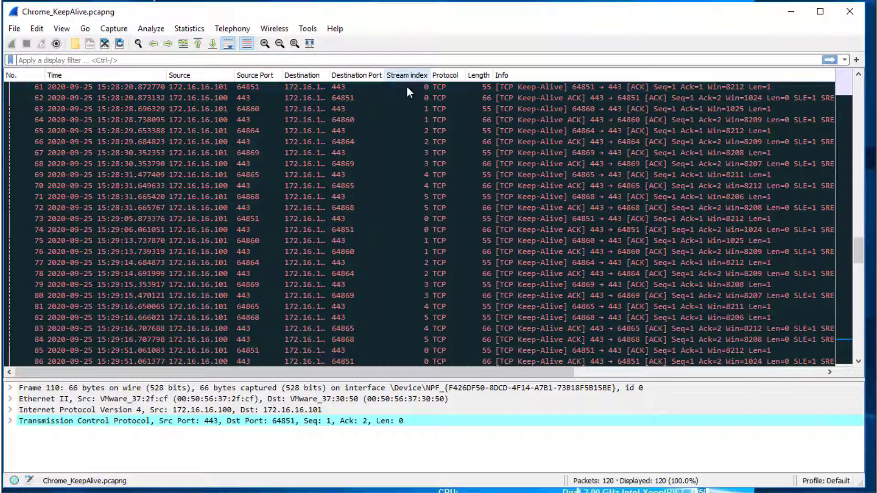
pyautogui.moveTo(405, 314)
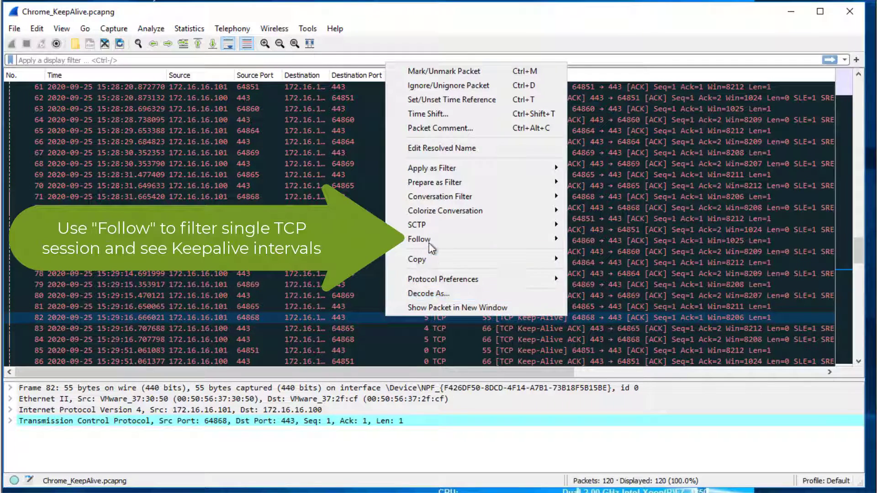
pyautogui.moveTo(420, 240)
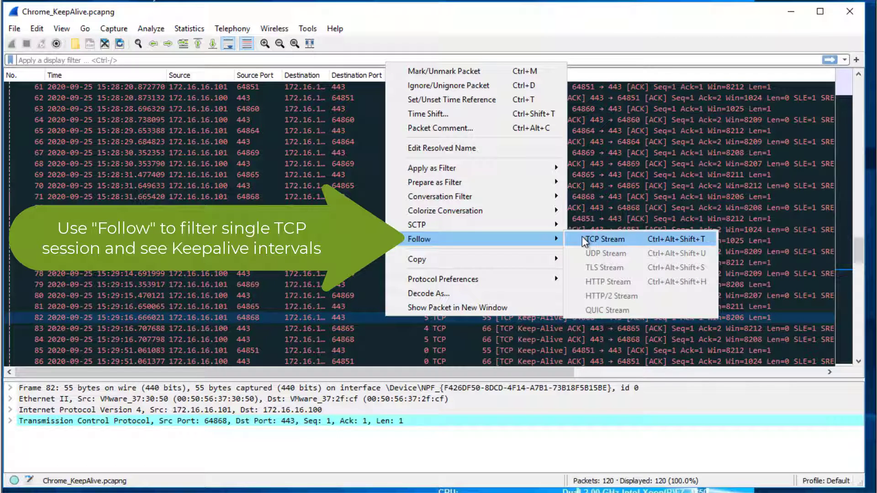
pyautogui.click(605, 239)
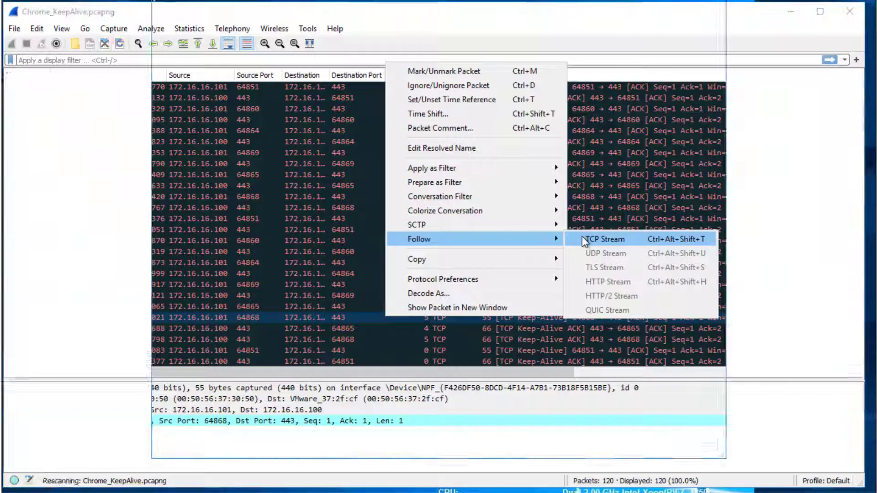
pyautogui.click(604, 238)
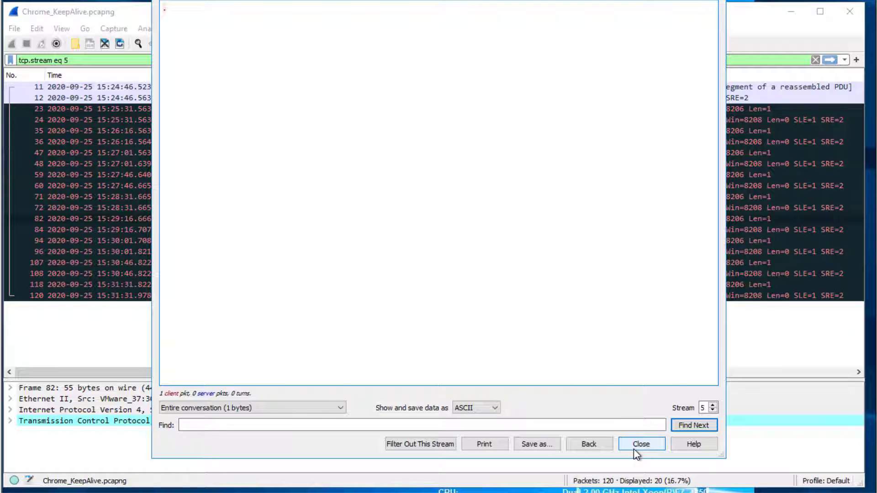
pyautogui.click(640, 444)
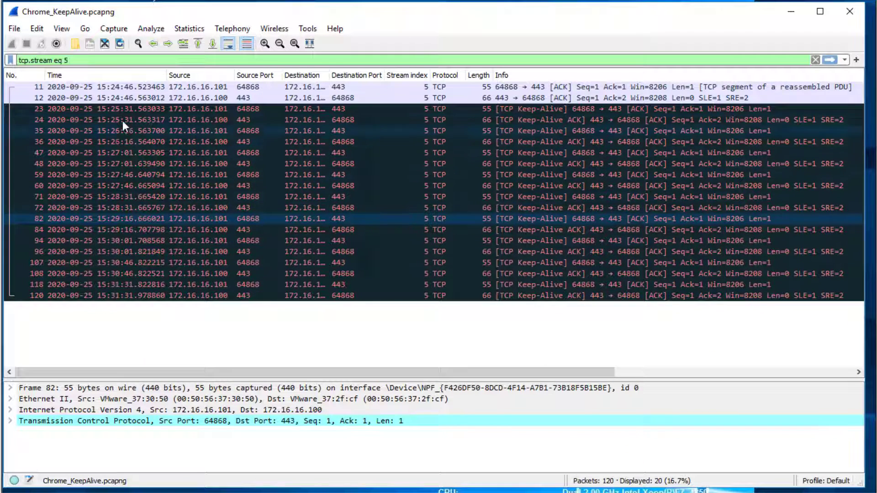
pyautogui.click(129, 109)
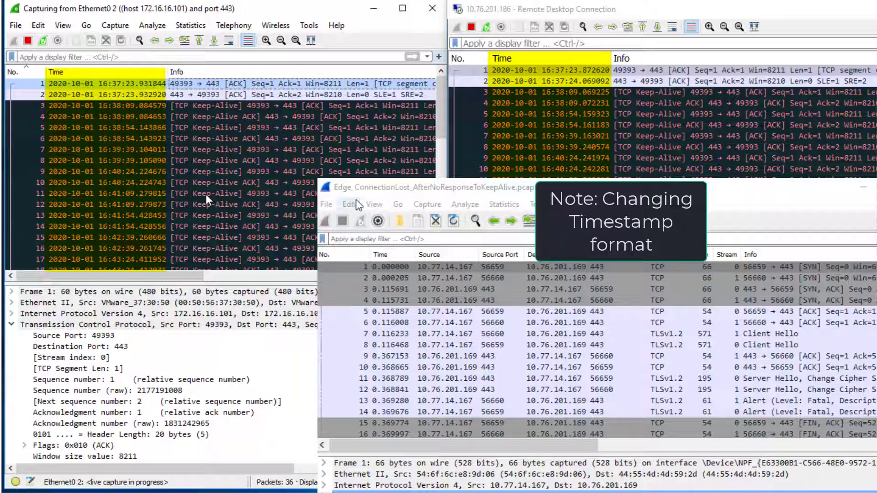
# Step: Scroll the left capture to its final keep-alives and RST and compare with the remote capture
pyautogui.click(374, 204)
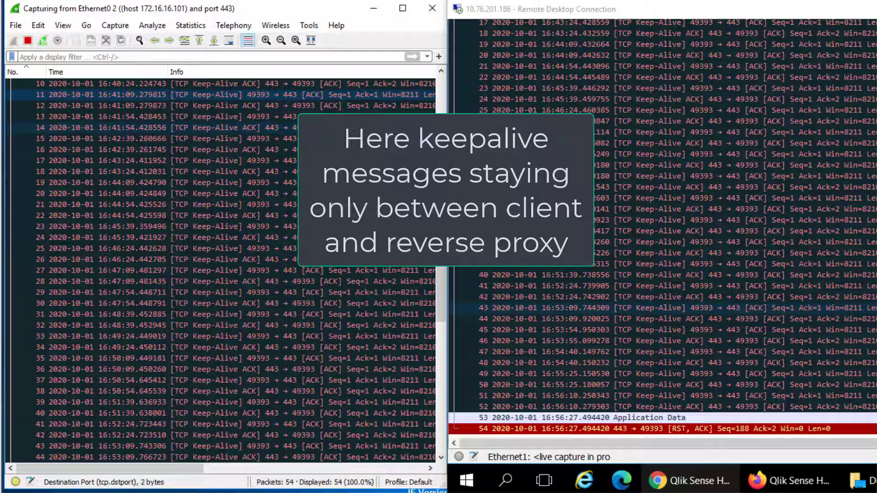
pyautogui.scroll(-3)
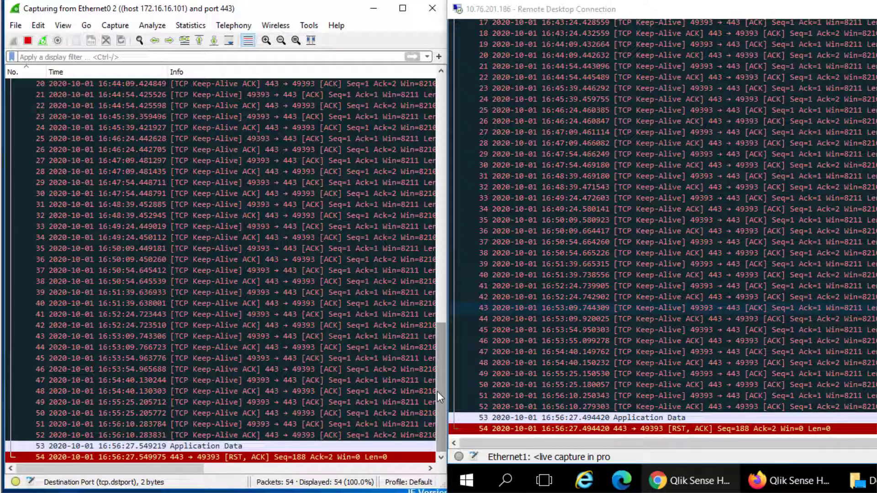
pyautogui.click(63, 26)
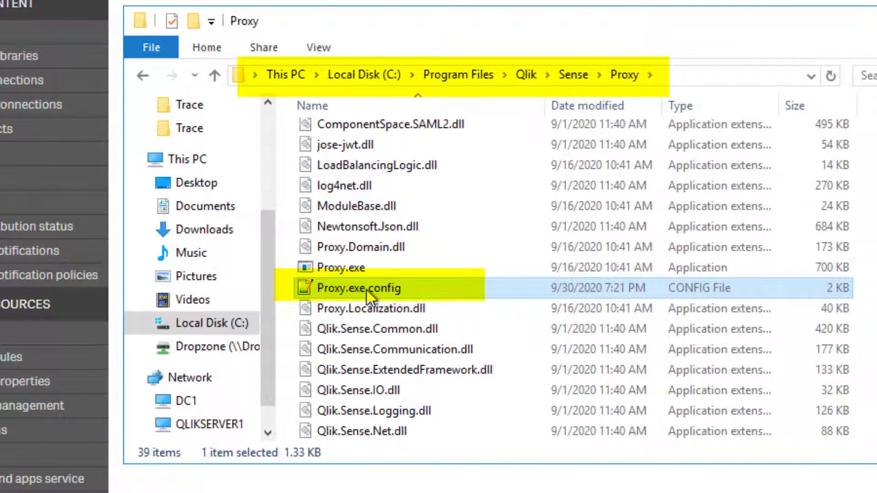
pyautogui.moveTo(444, 293)
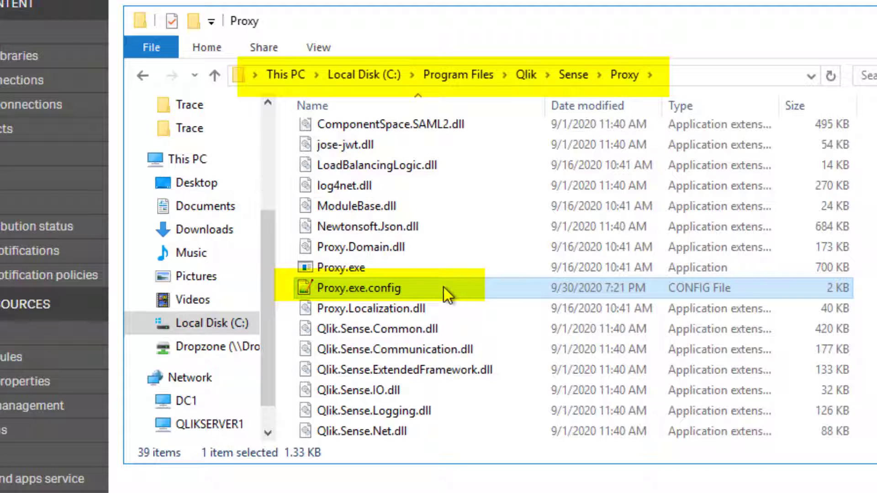
# Step: Locate and open Proxy.exe.config in the Qlik Sense Proxy program folder
pyautogui.doubleClick(360, 287)
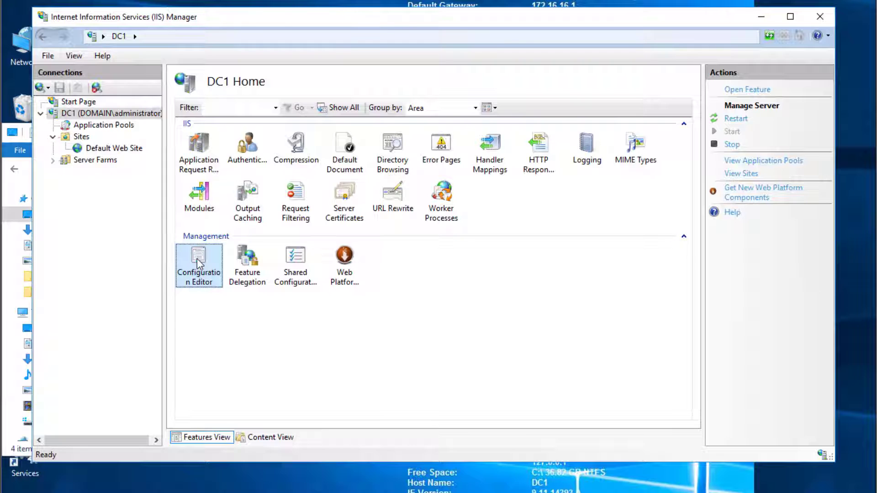
# Step: In Configuration Editor, show system.webServer/webSocket and edit its pingInterval from 00:00:00, entering 30
pyautogui.doubleClick(198, 266)
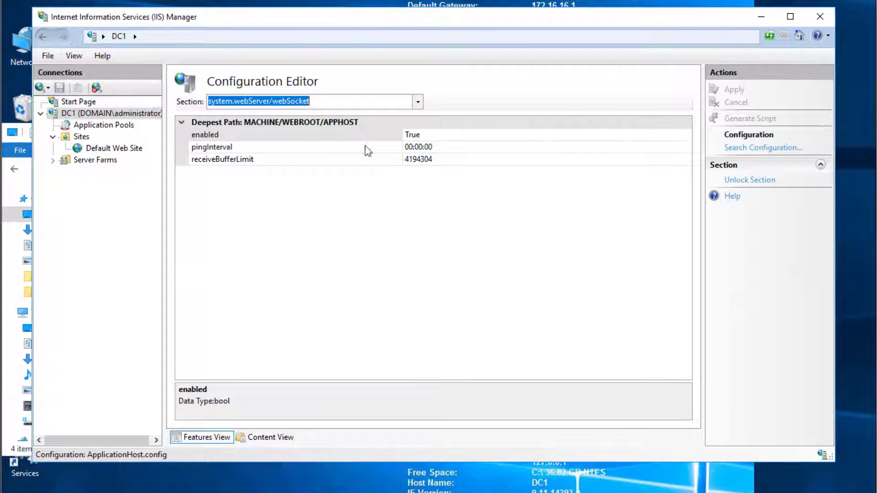
pyautogui.click(416, 101)
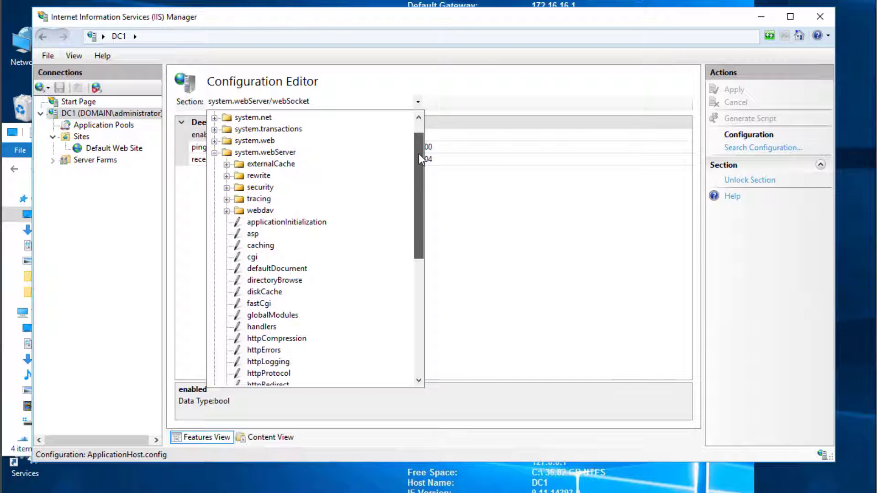
pyautogui.scroll(-3)
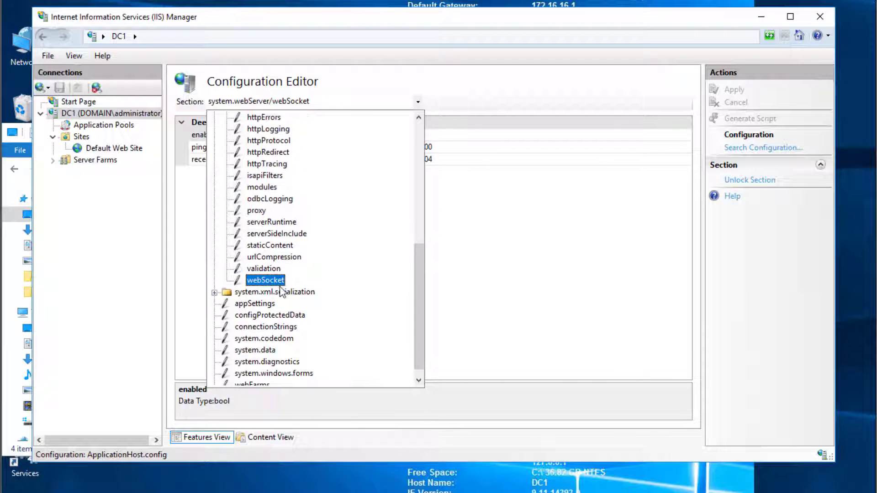
pyautogui.click(265, 279)
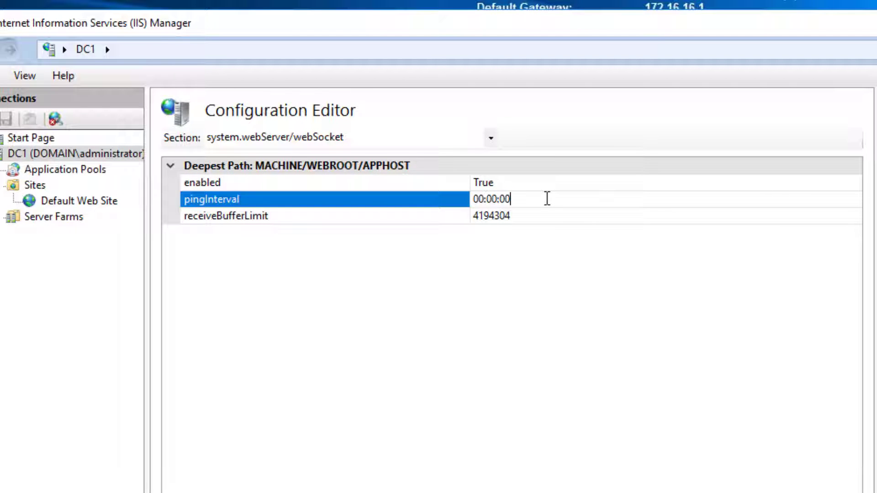
pyautogui.write('30')
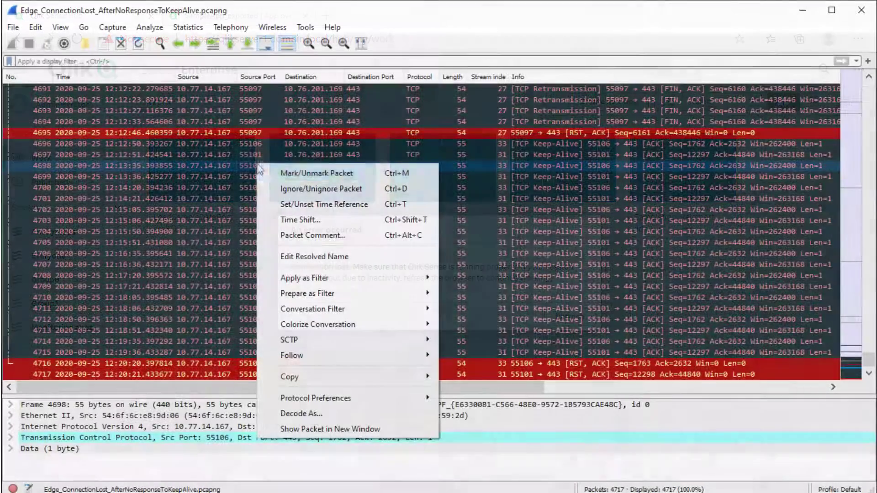
pyautogui.moveTo(291, 355)
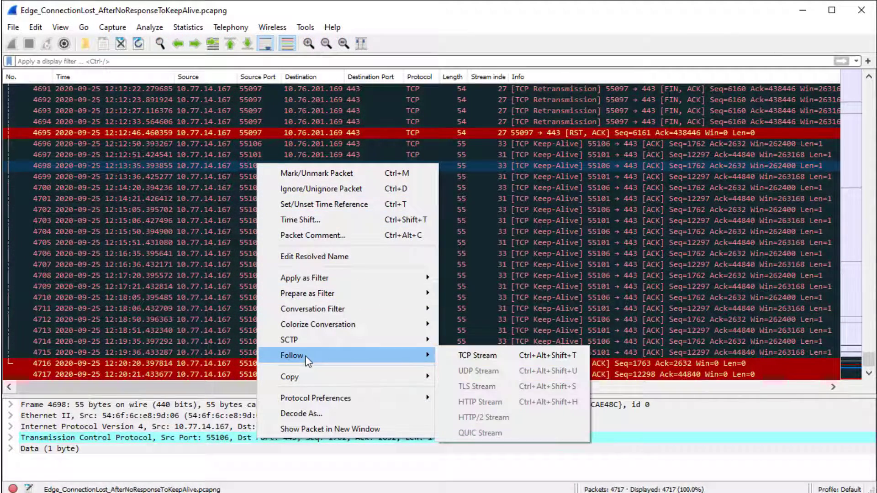
# Step: Follow the TCP Keep-Alive packet's stream, narrowing the Edge capture to TCP stream 33
pyautogui.click(476, 355)
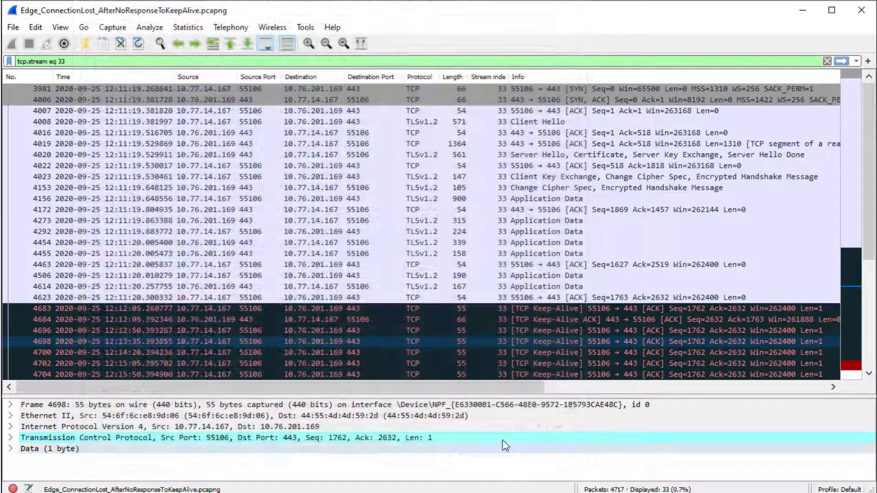
pyautogui.scroll(-3)
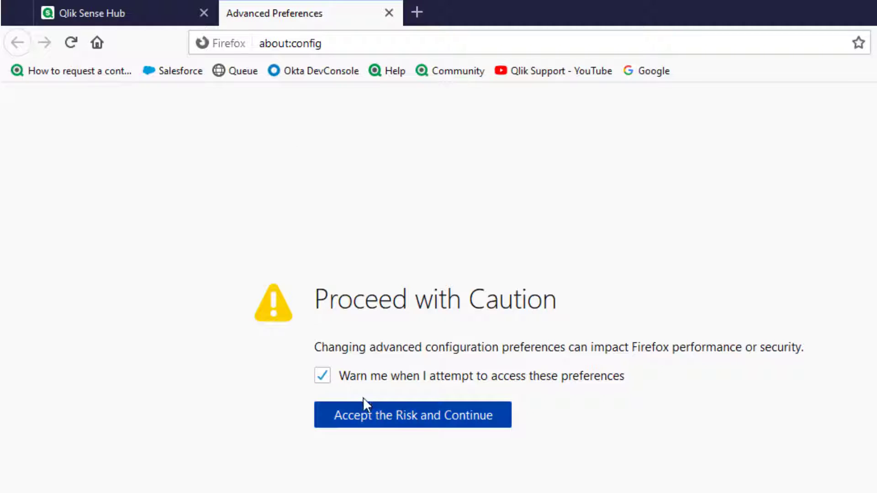
# Step: Accept the about:config warning and search preferences for 'alive'
pyautogui.click(412, 414)
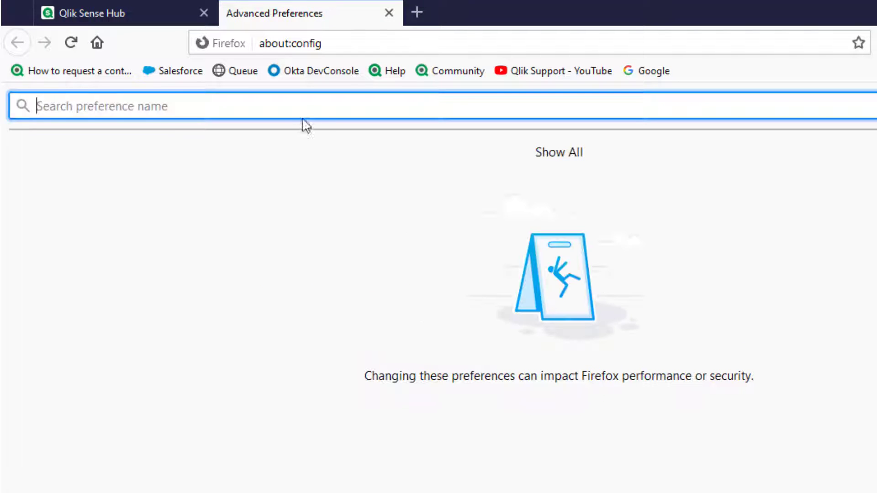
pyautogui.write('alive')
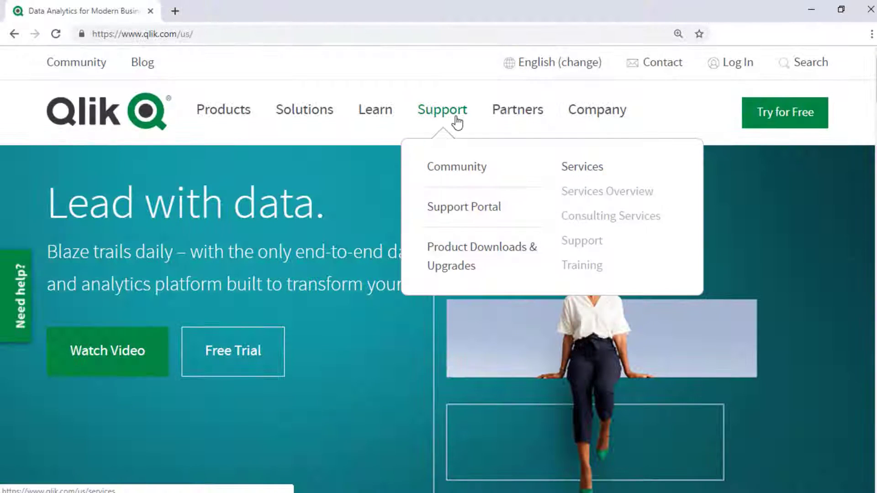
# Step: Search the Qlik Support Portal for 'Windows Event Logs'
pyautogui.click(464, 207)
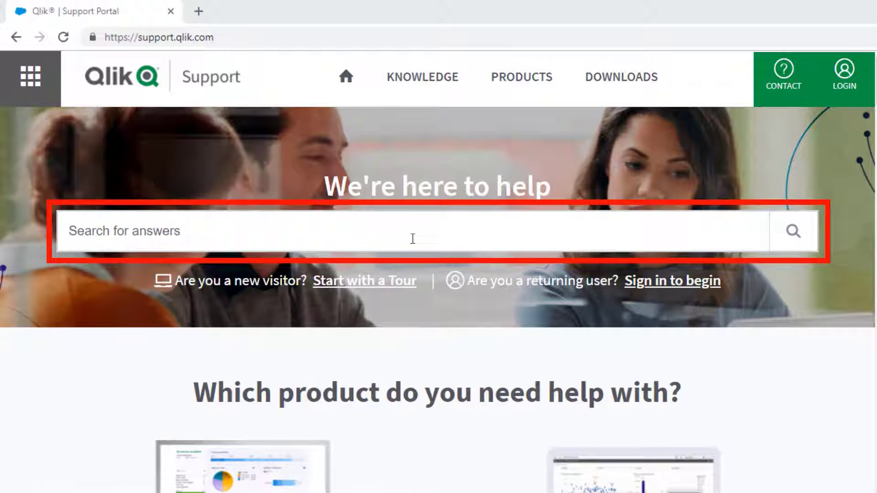
pyautogui.write('Windows Event Logs')
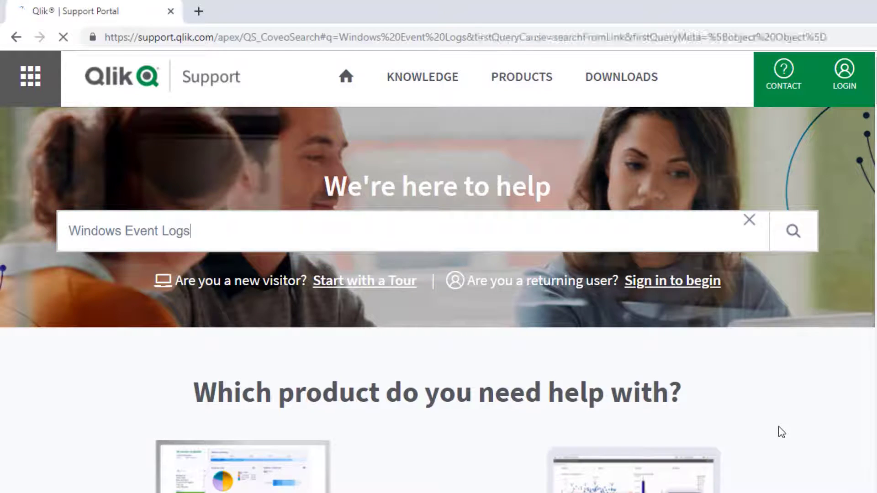
pyautogui.click(792, 231)
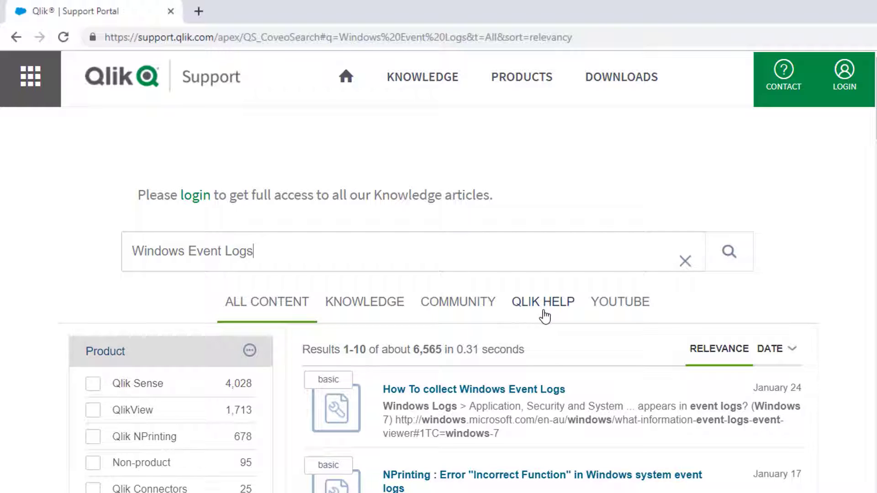
pyautogui.moveTo(631, 313)
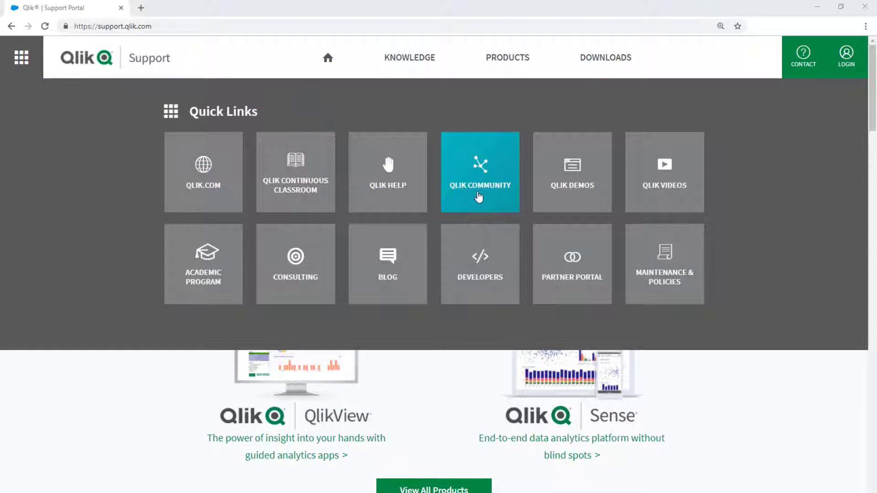
# Step: Go to Qlik Community, expand the Qlik Sense forums, and show the Blogs page
pyautogui.click(480, 172)
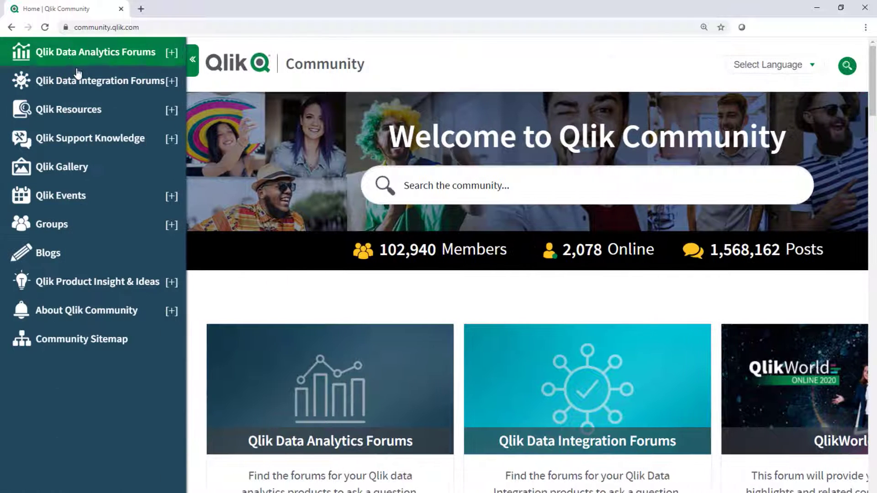
pyautogui.click(172, 52)
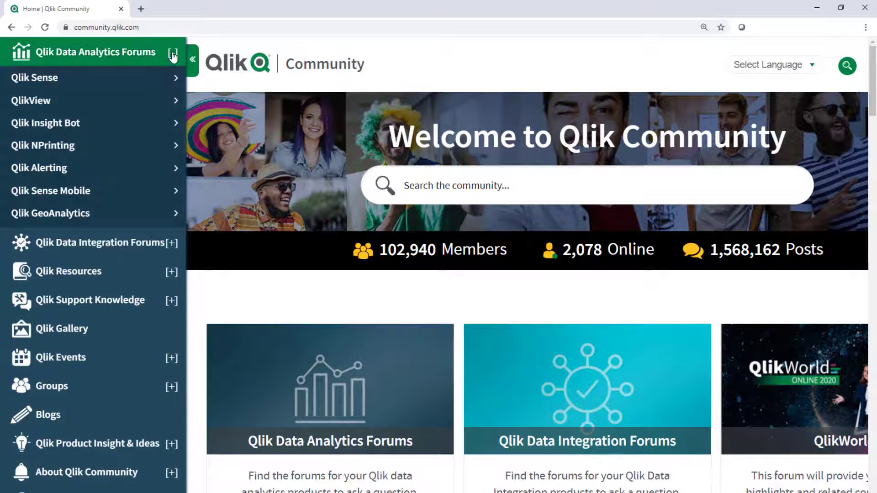
pyautogui.click(35, 77)
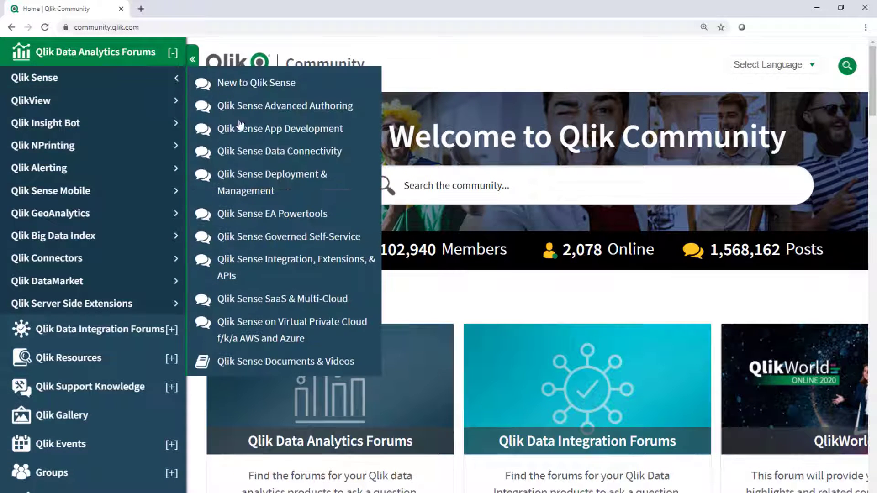
pyautogui.click(33, 461)
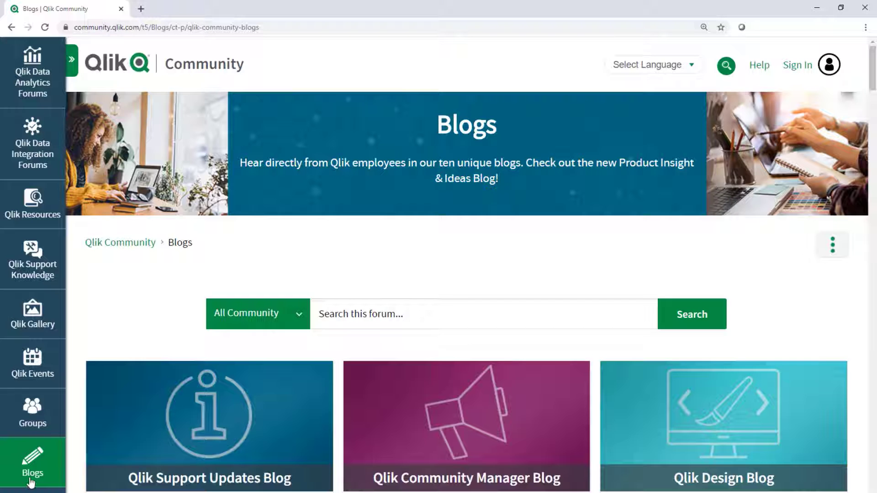